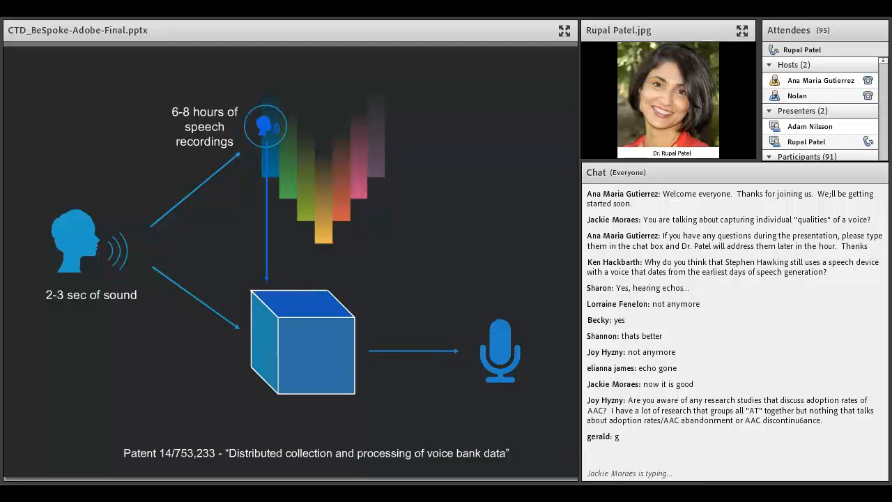
scroll("down", 3)
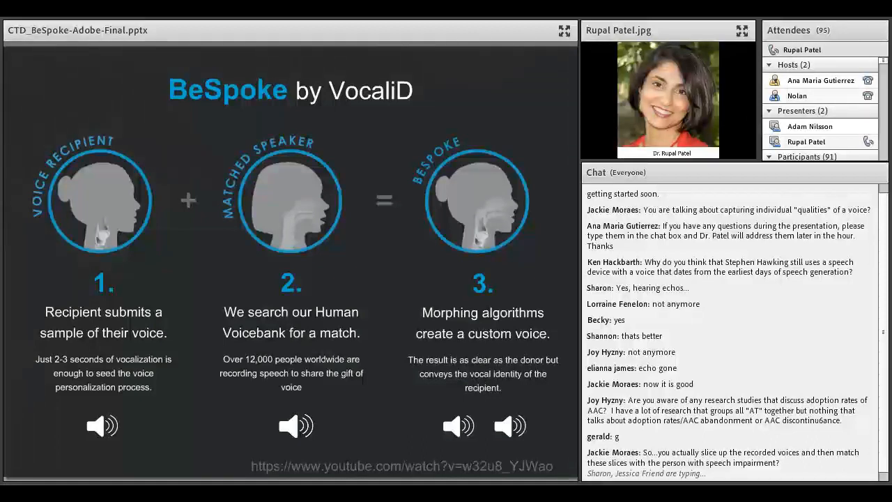
scroll("down", 3)
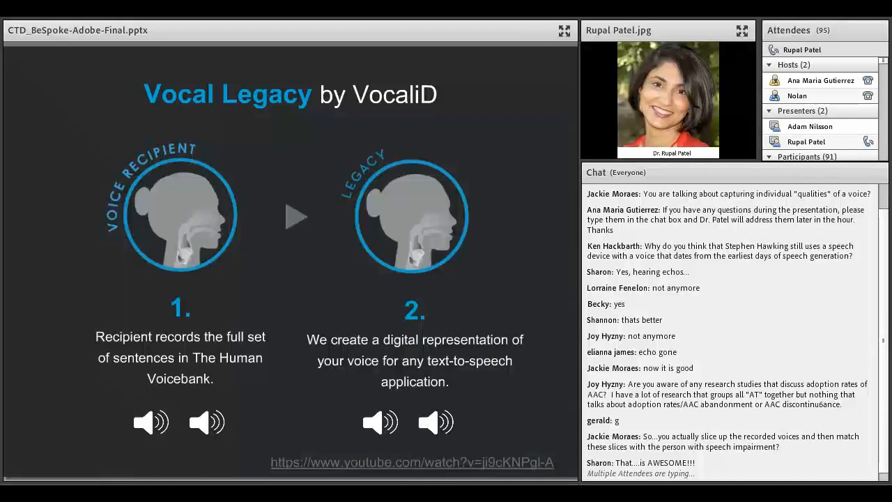
scroll("down", 3)
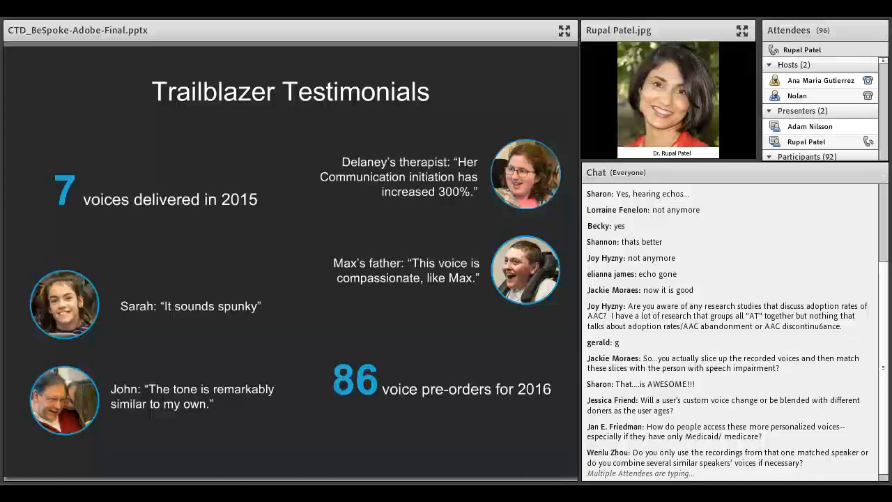
scroll("down", 3)
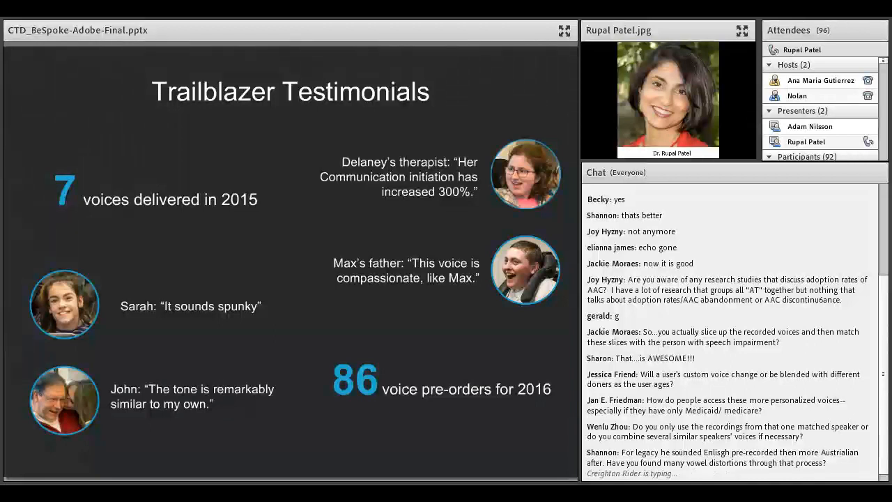
scroll("down", 3)
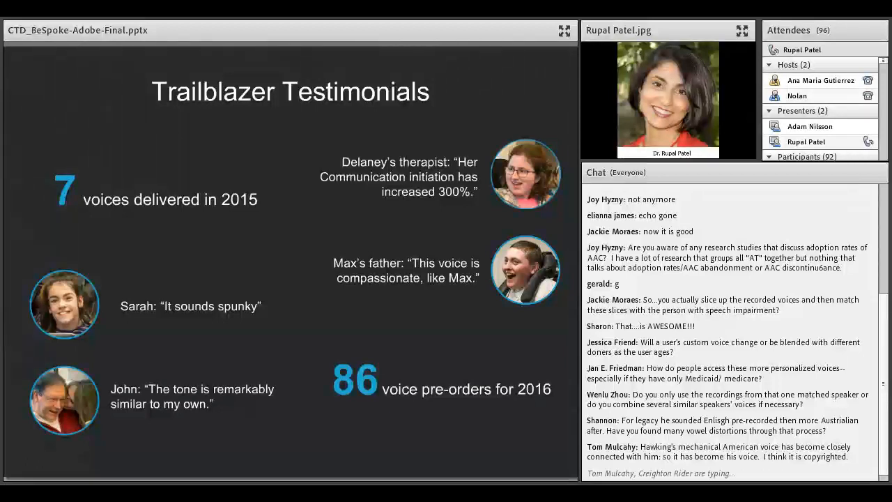
scroll("down", 3)
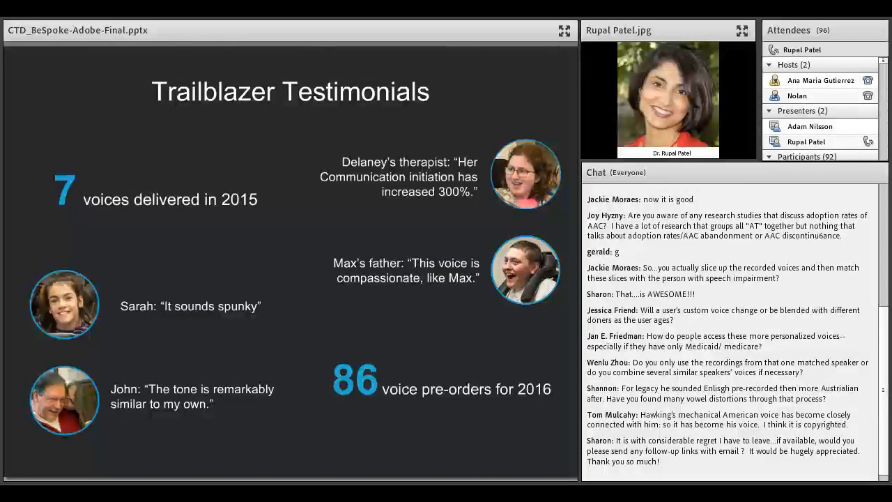
scroll("down", 3)
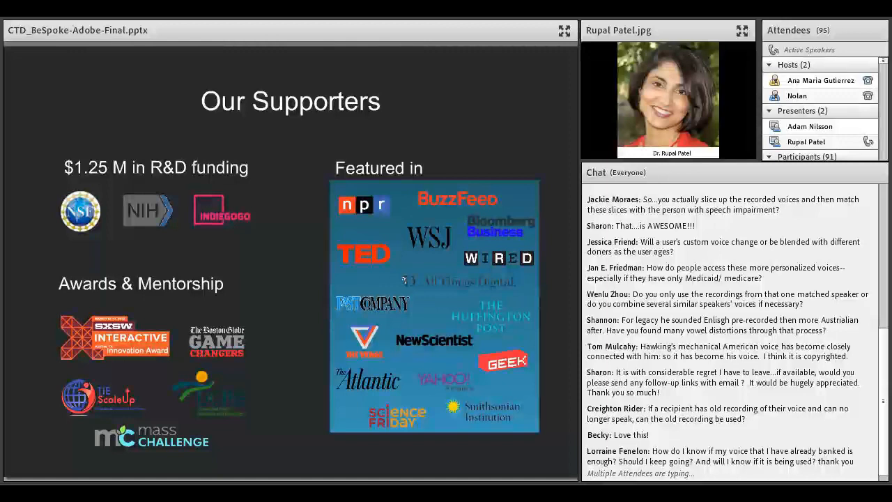
scroll("down", 3)
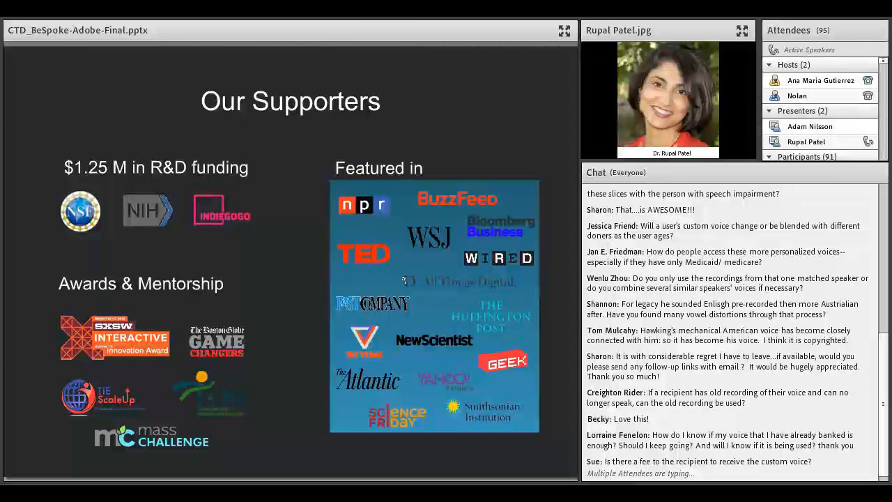
scroll("down", 3)
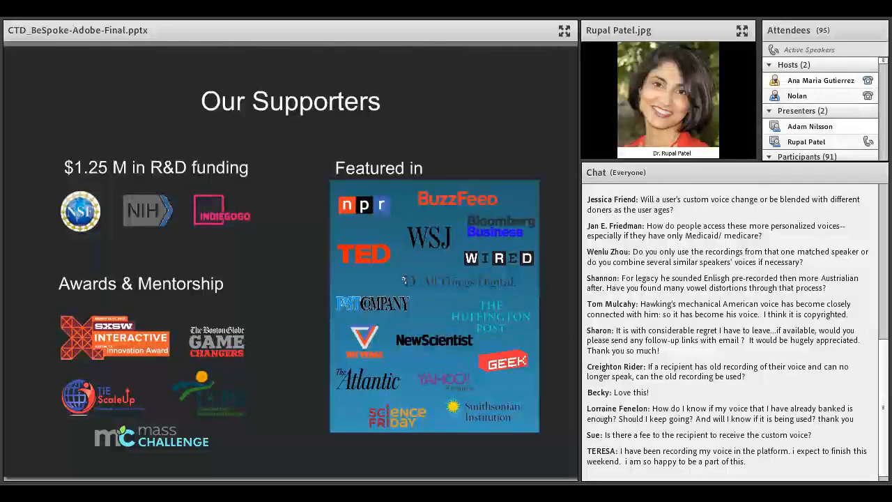
scroll("down", 3)
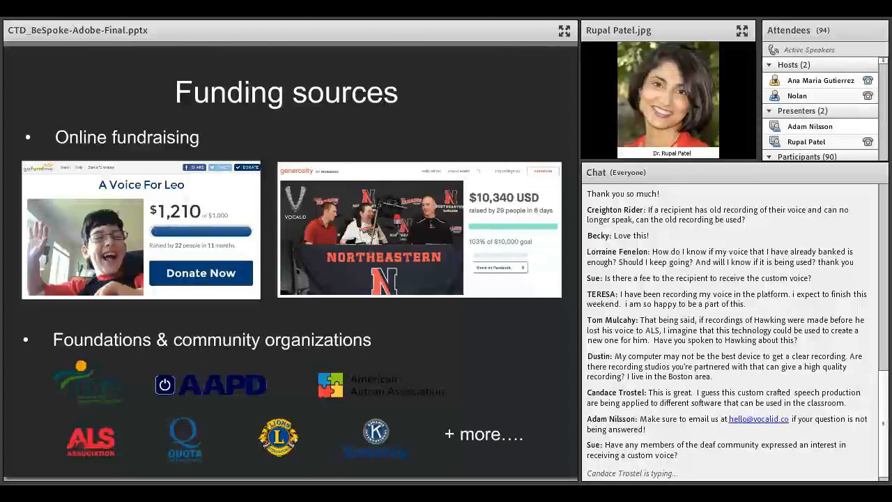
scroll("down", 3)
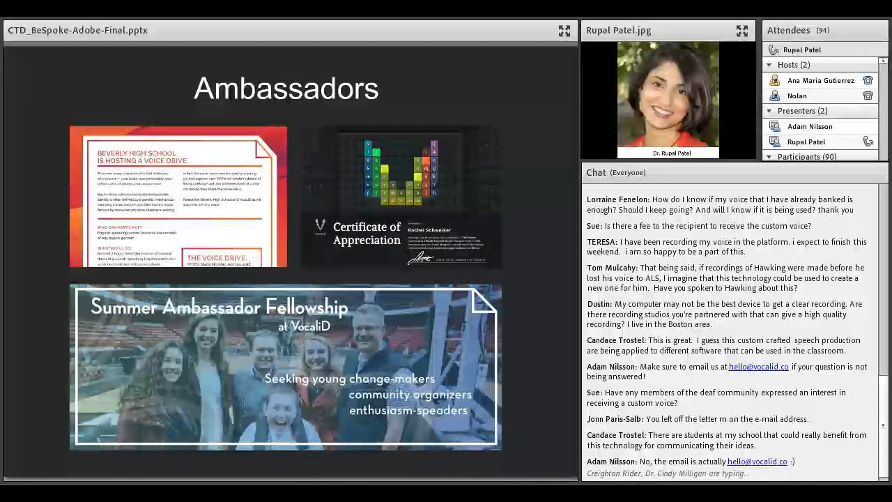
scroll("down", 3)
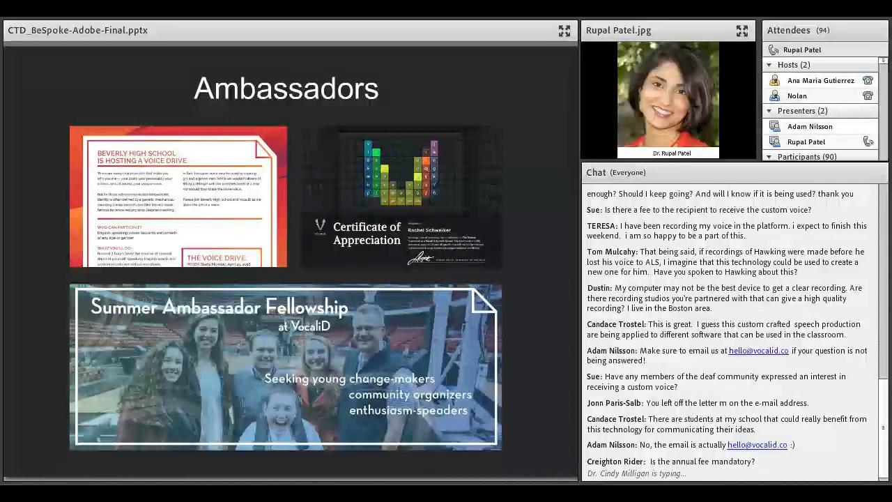
scroll("down", 3)
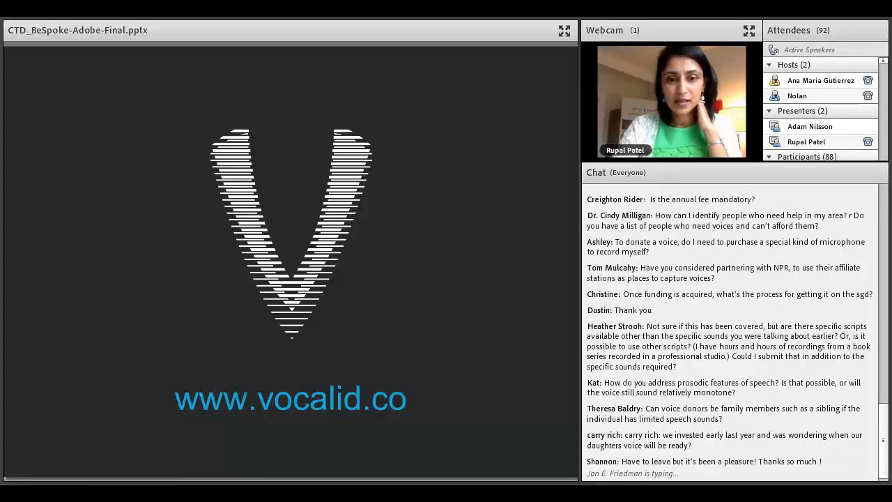
scroll("down", 3)
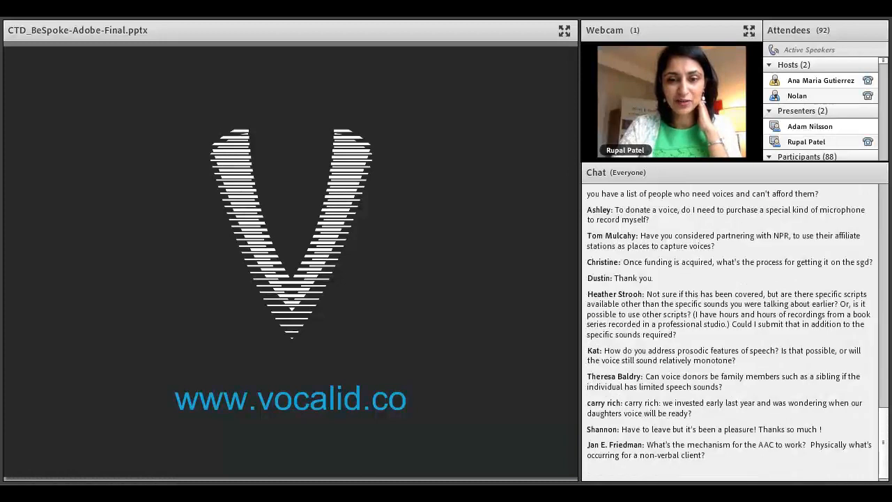